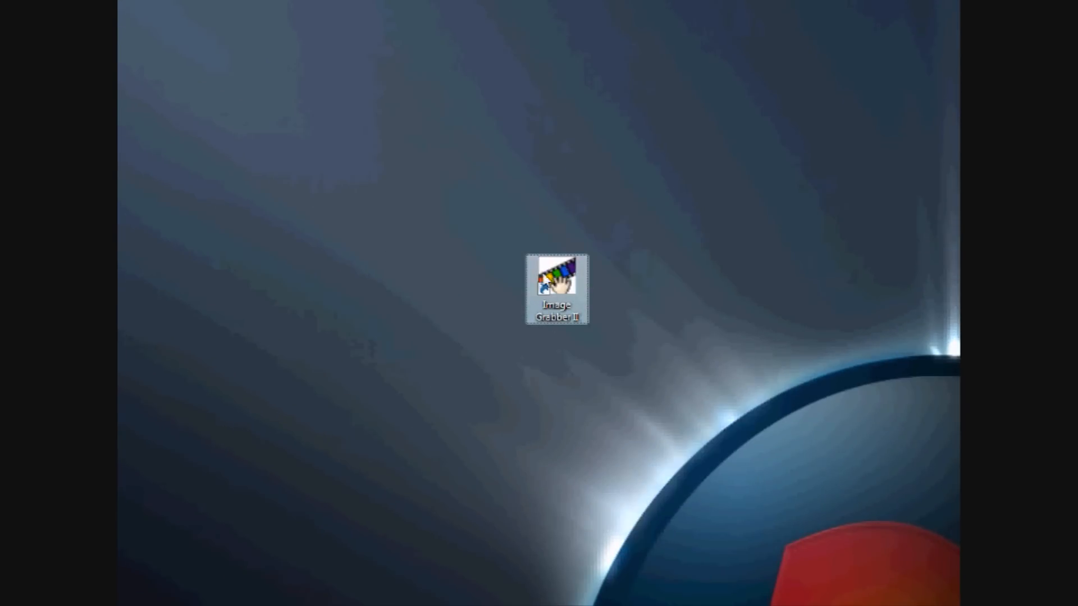
- Launch Image Grabber II from its desktop shortcut
double_click(556, 278)
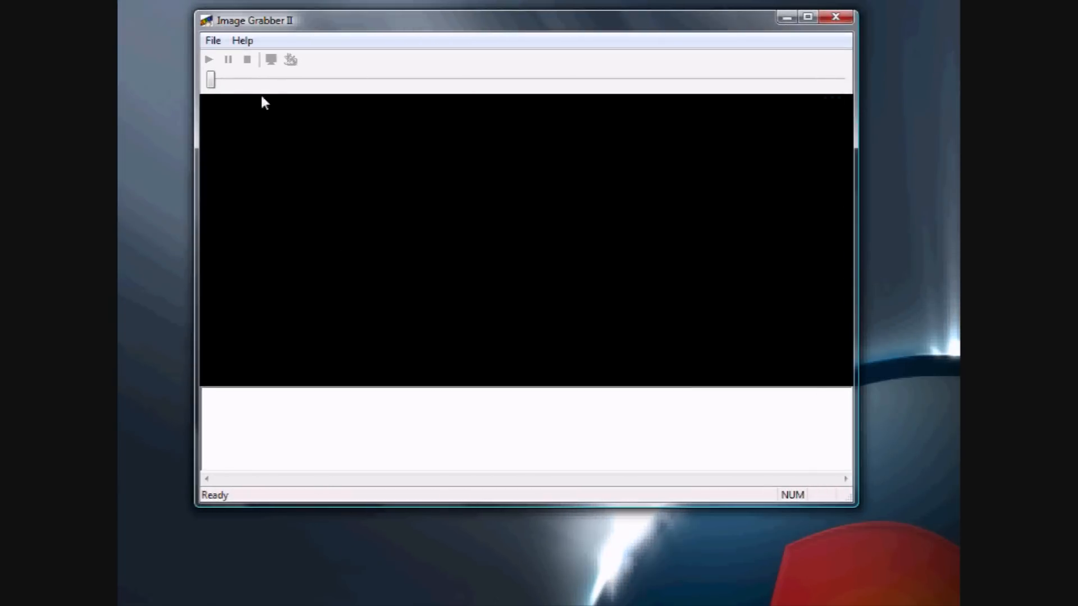
- Select the modtut video in the Videos folder, listing All Movies file types
left_click(214, 39)
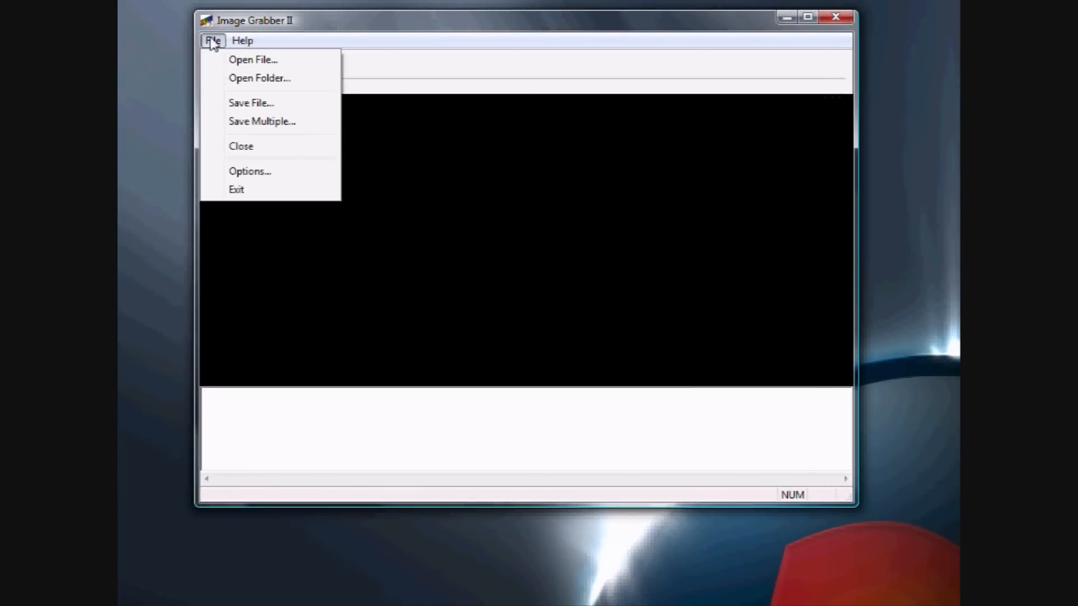
left_click(253, 59)
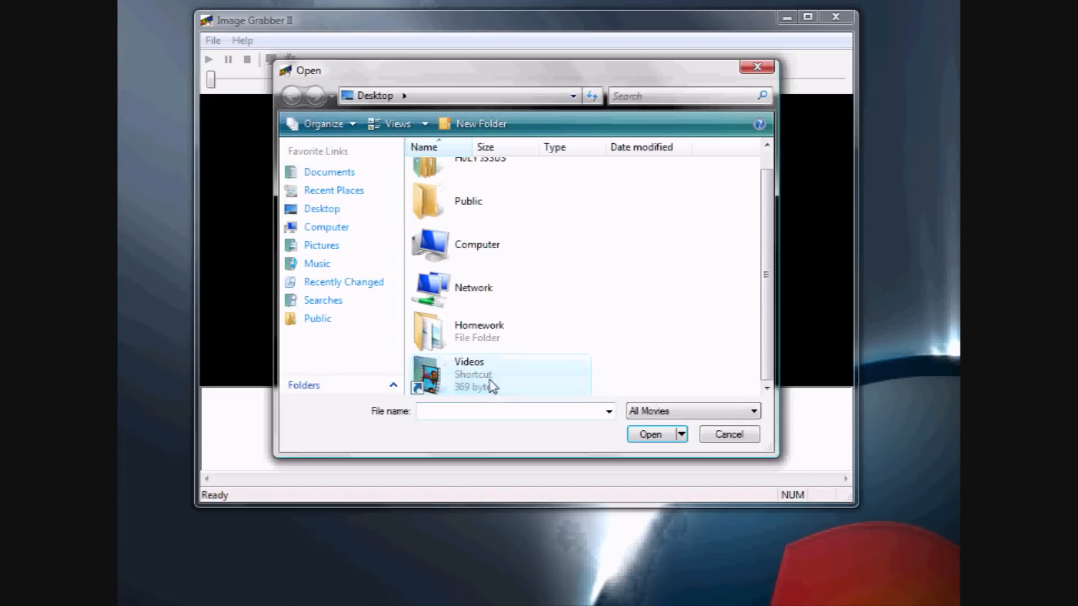
double_click(468, 374)
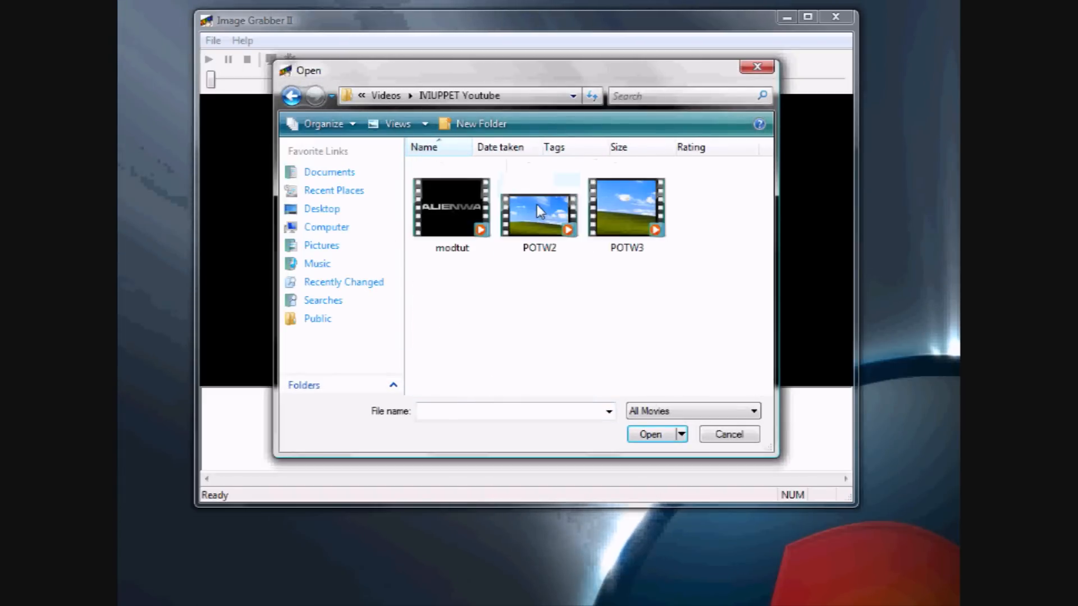
left_click(451, 206)
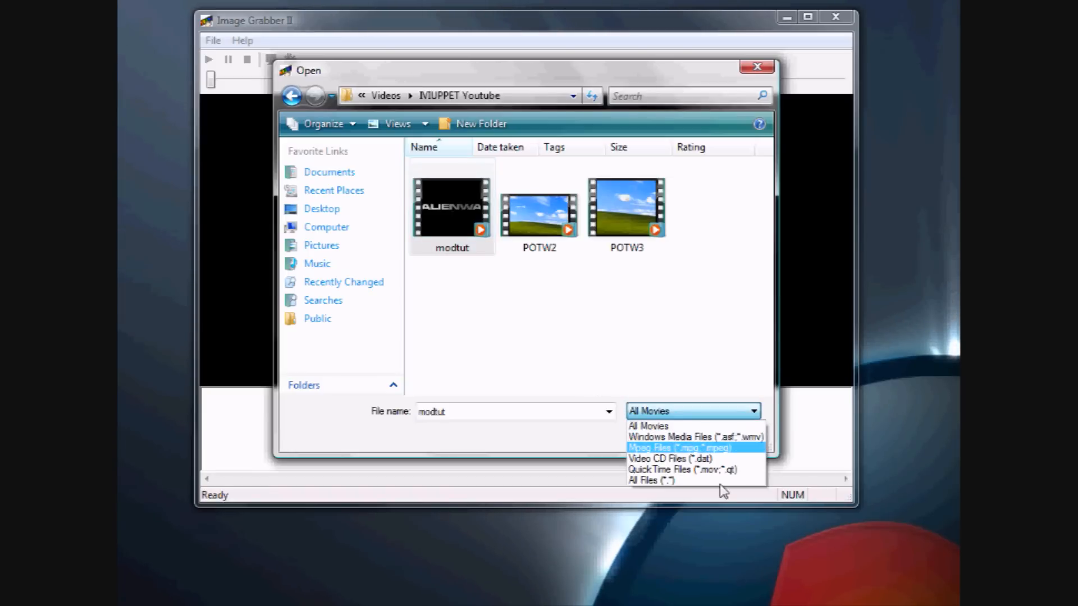
left_click(695, 437)
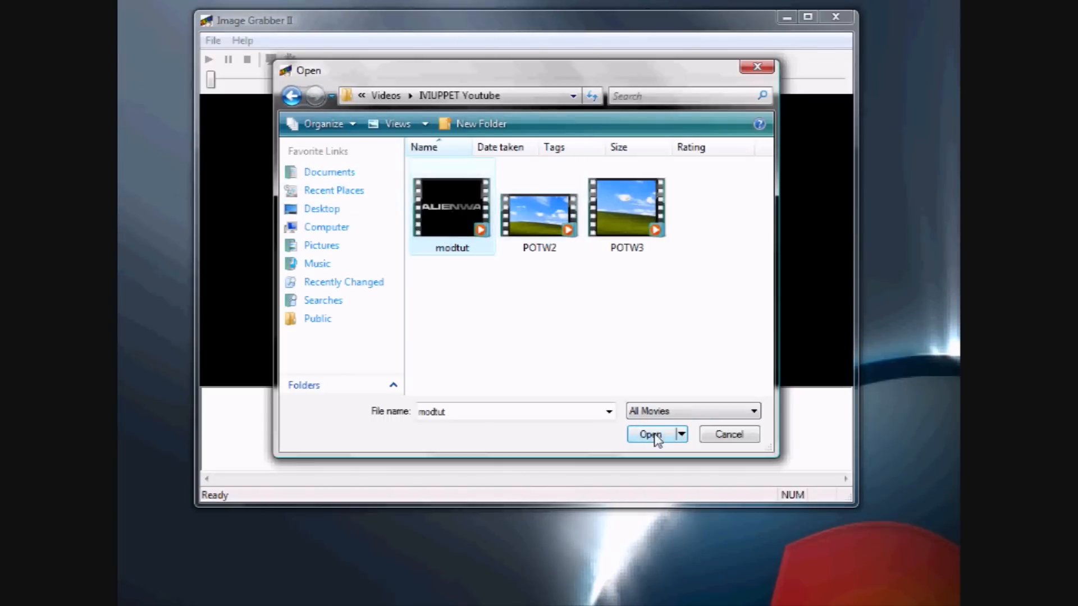
- Load modtut and start extracting frames, keeping 15 as the frame count
left_click(649, 434)
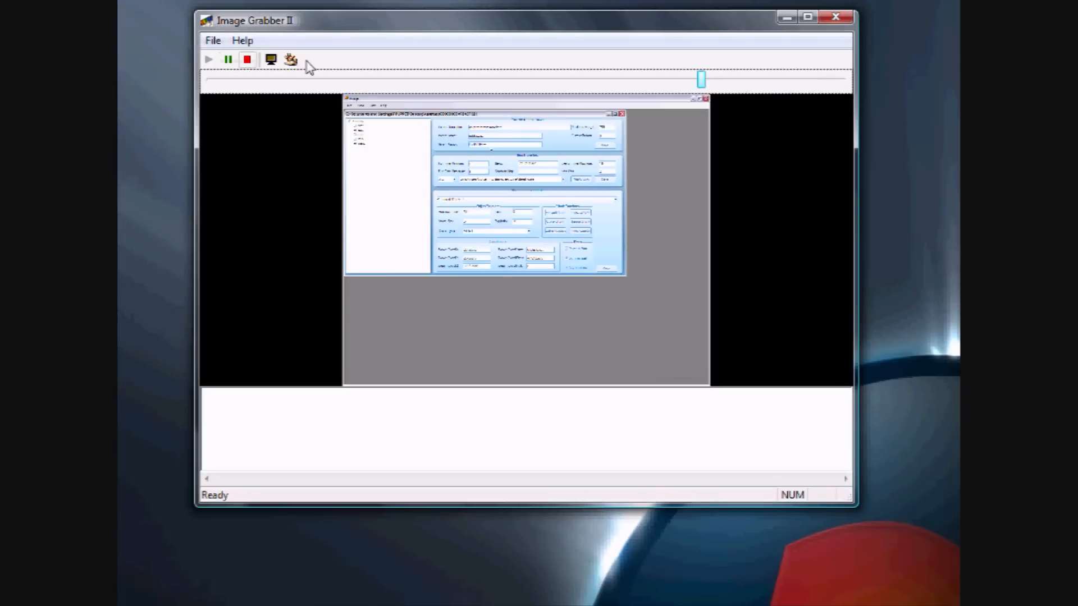
left_click(290, 59)
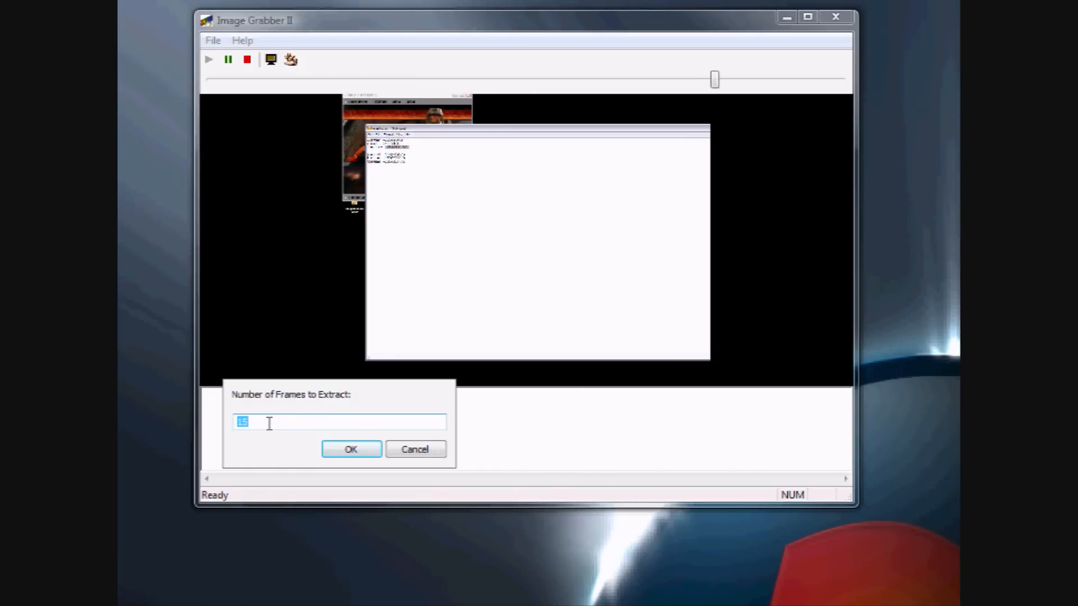
- Confirm extracting 15 frames from the modtut video
left_click(350, 449)
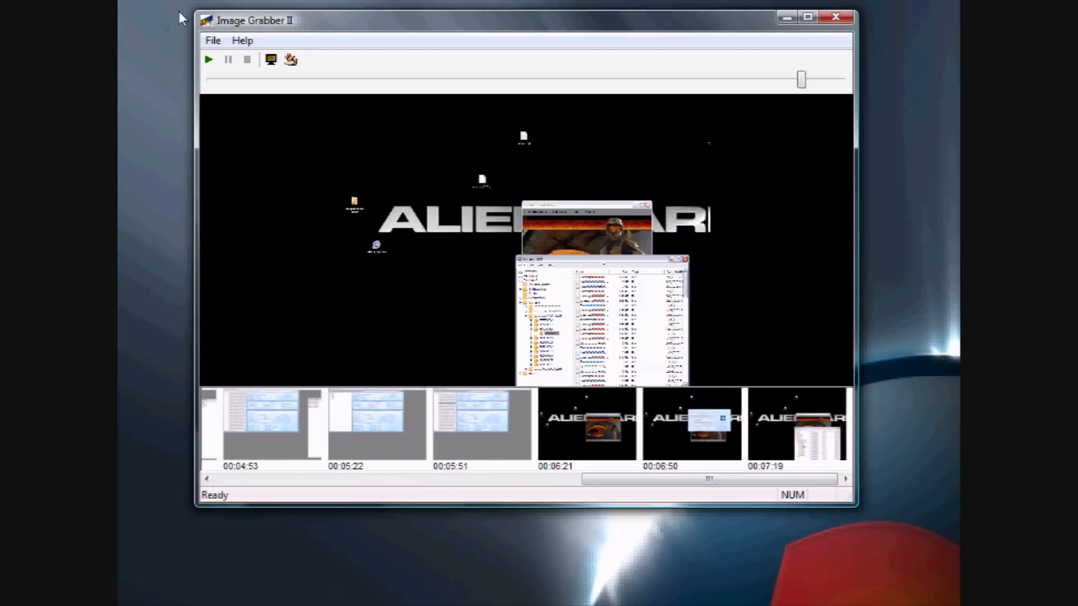
left_click(213, 40)
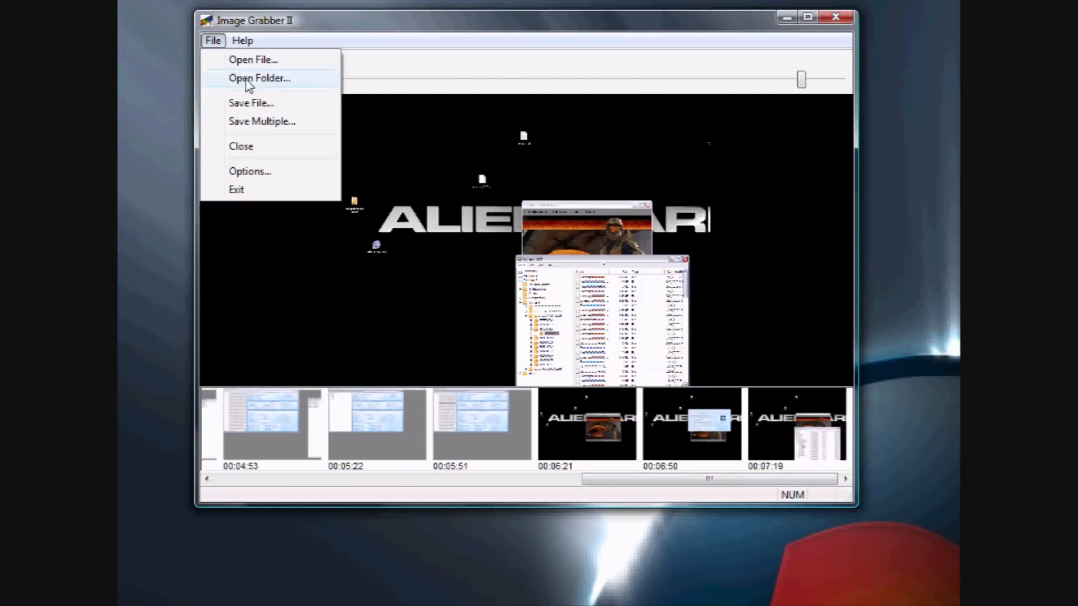
left_click(262, 121)
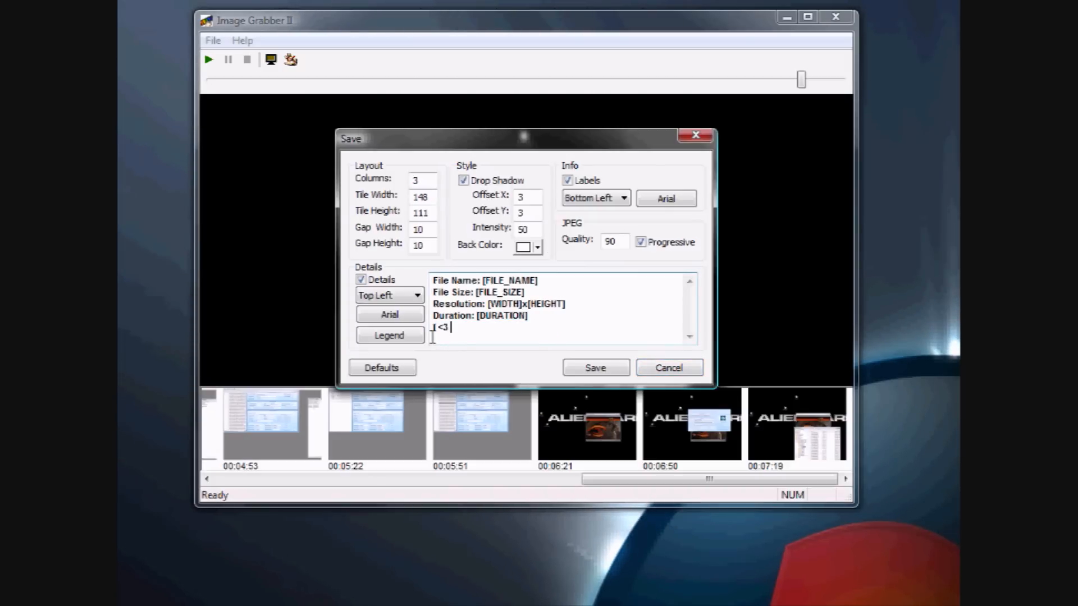
type("http:")
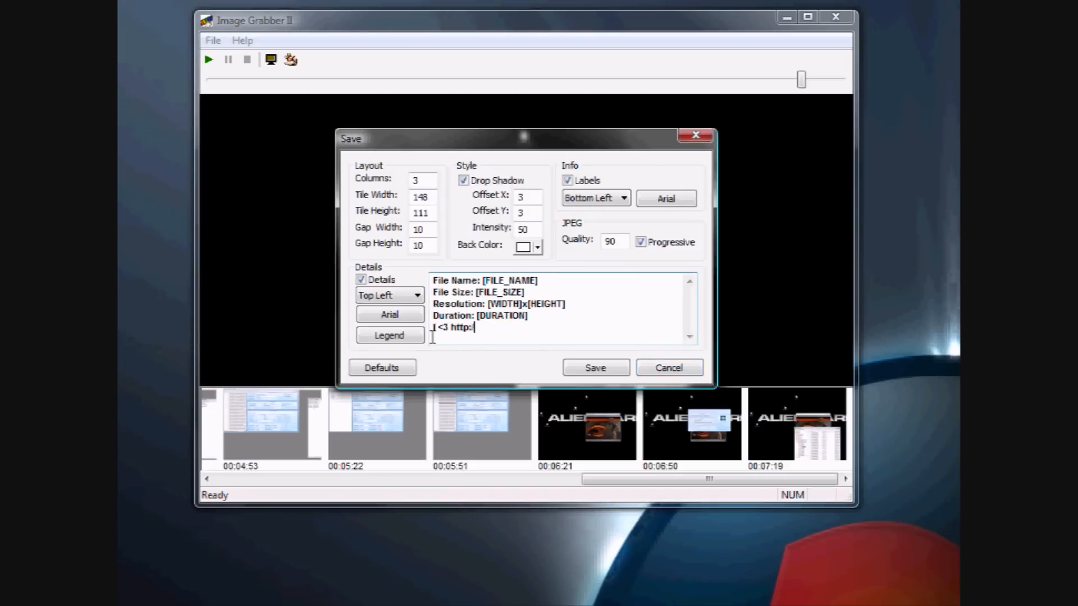
type("//iviuppet.com/")
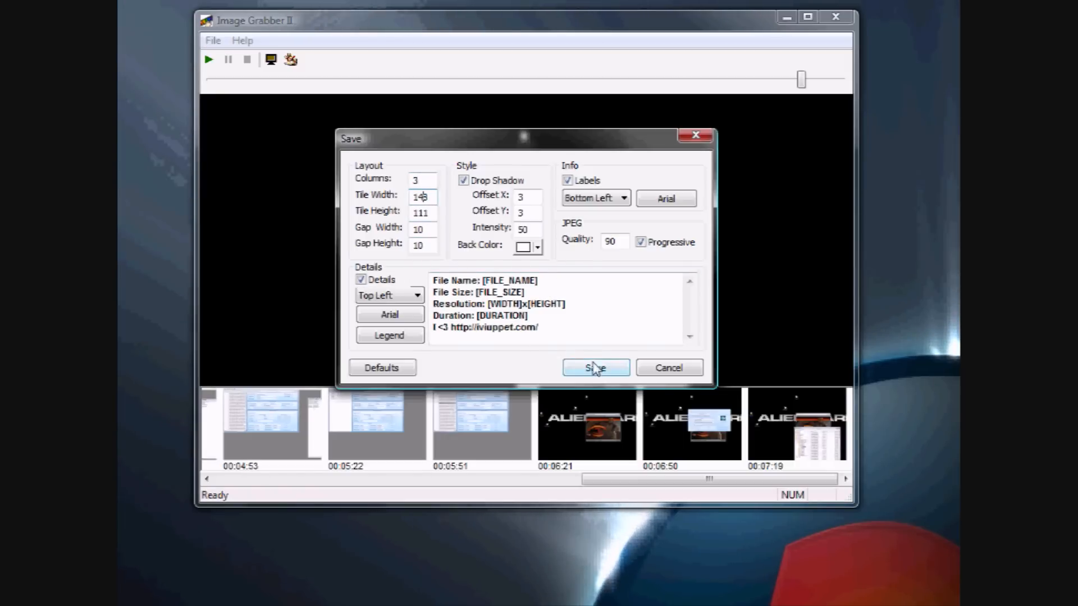
left_click(595, 367)
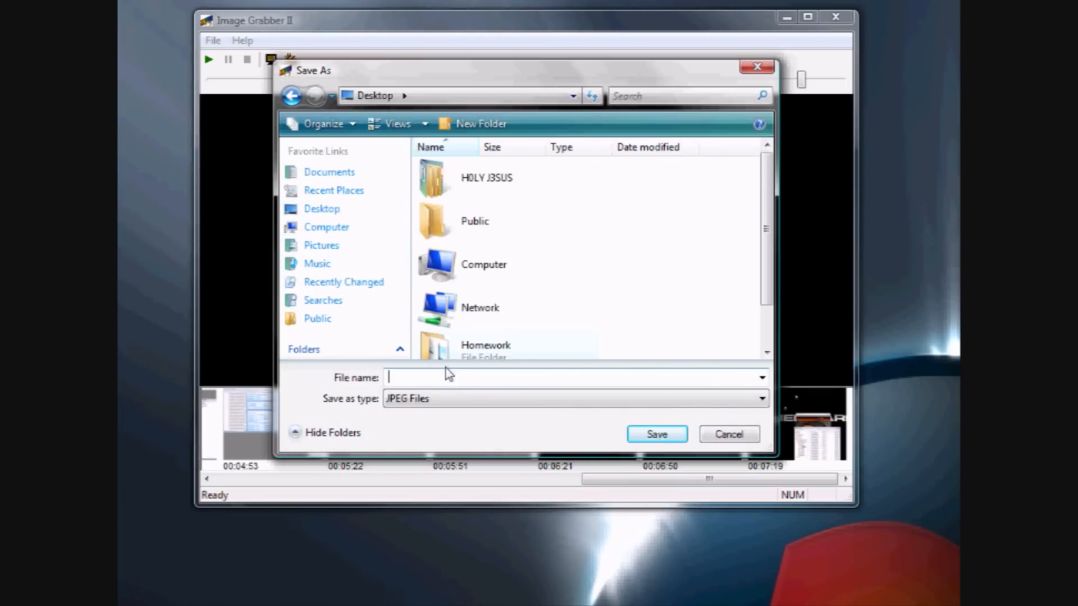
- Save the contact sheet as a tutorial4 JPEG on the desktop, then close Image Grabber II
type("tutorial4")
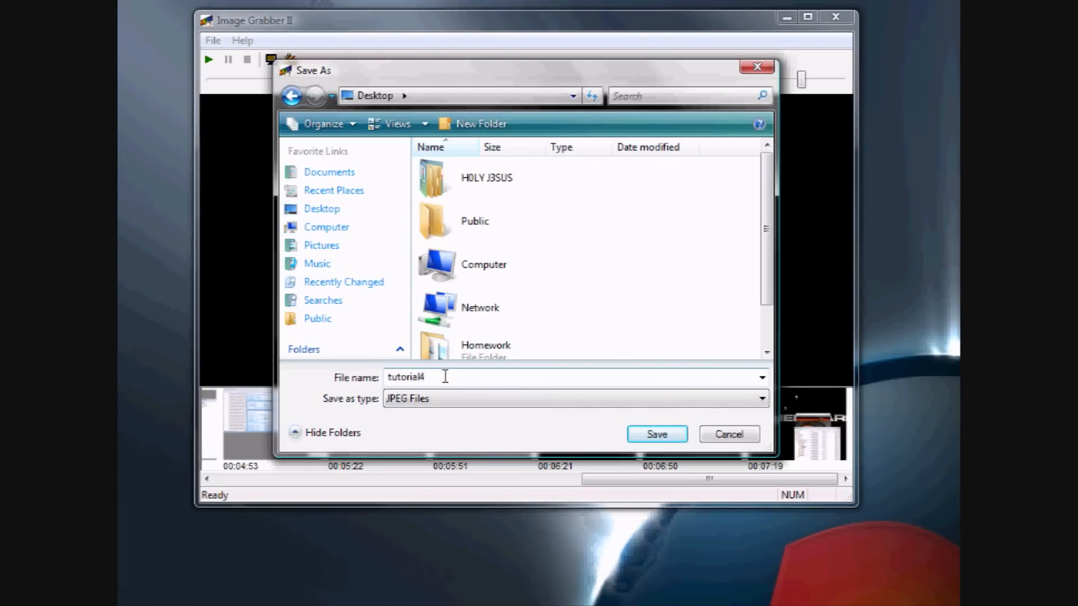
type("imagegrabber")
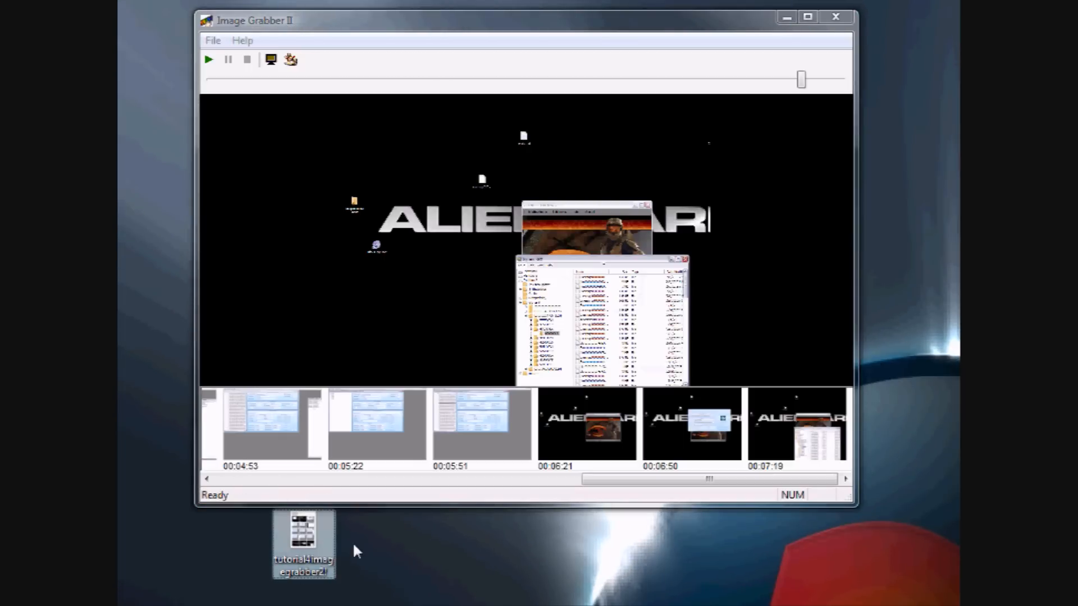
left_click(835, 18)
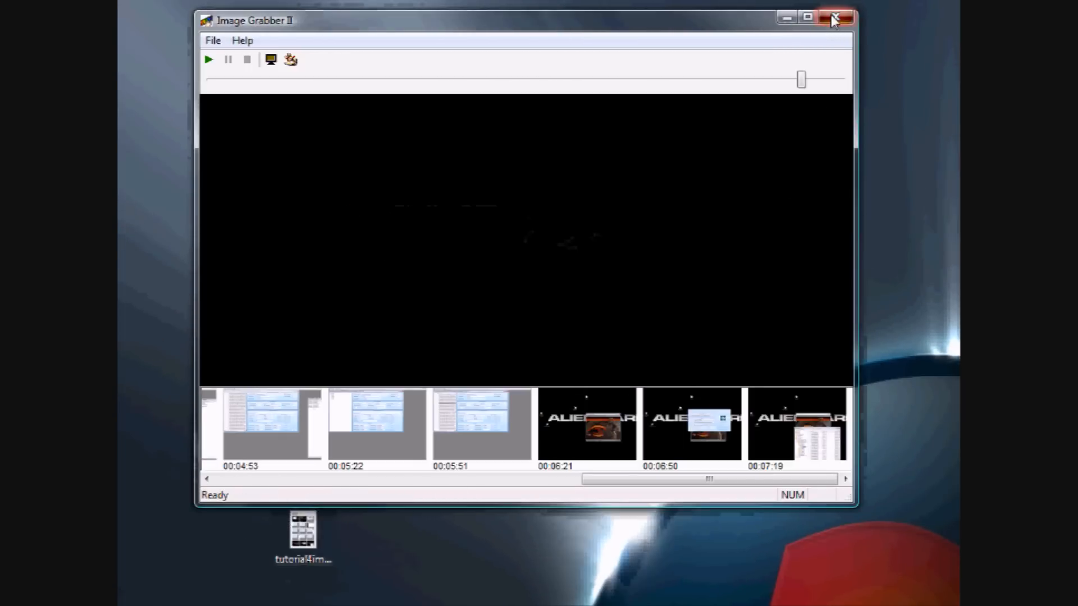
left_click(835, 17)
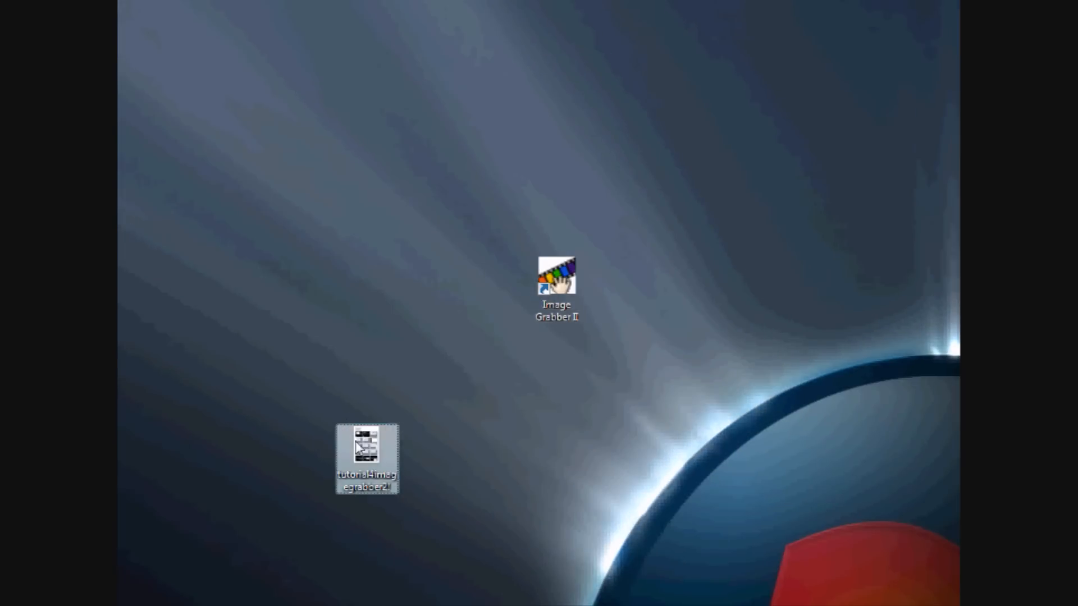
- Open tutorial4 in Windows Photo Gallery and scroll through its details and 15 thumbnails
double_click(366, 459)
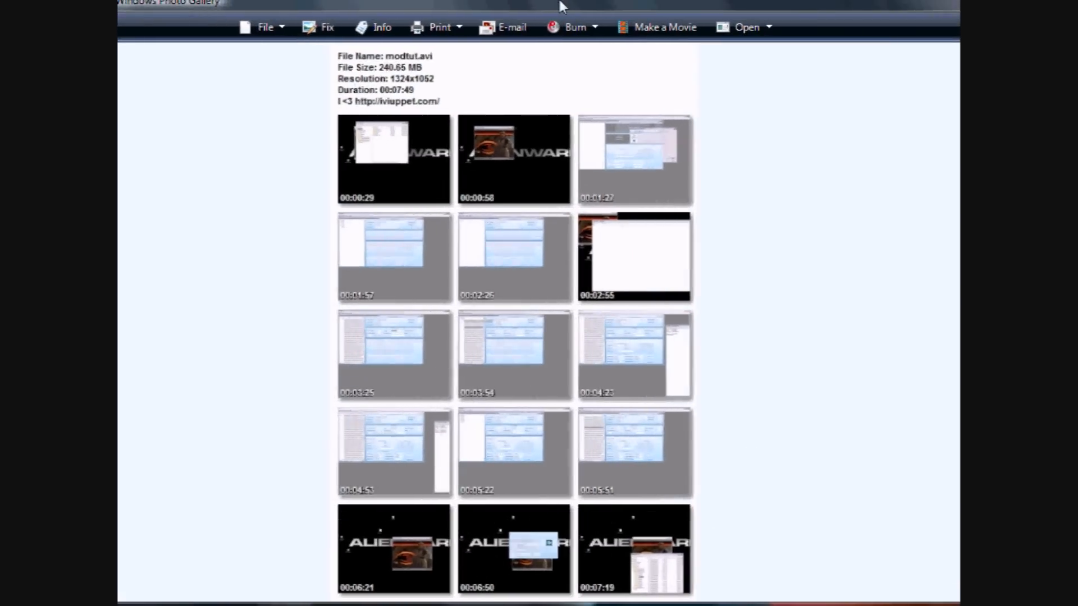
mouse_move(521, 202)
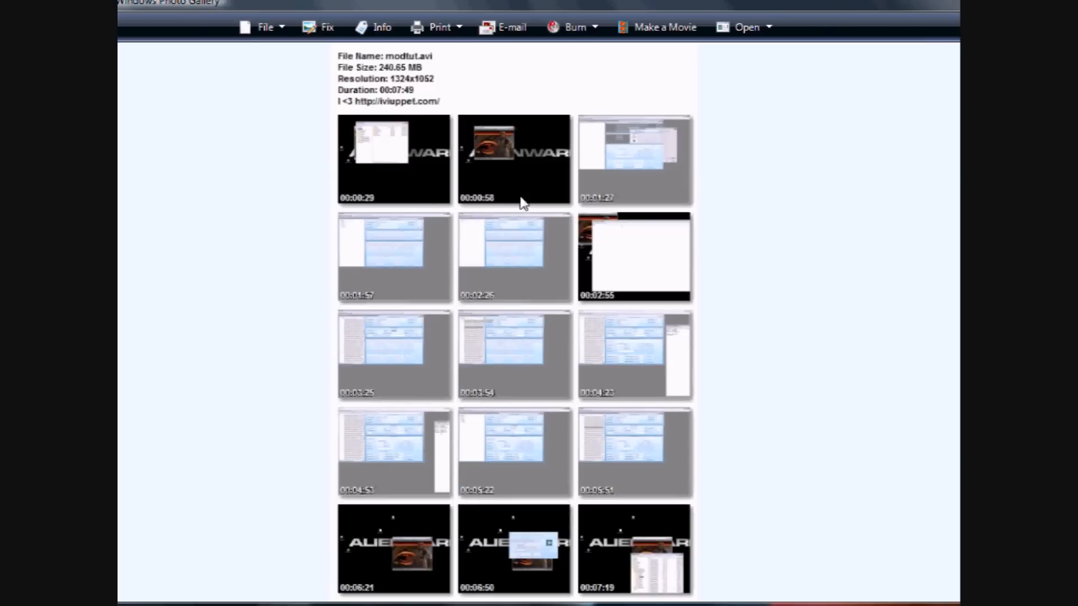
mouse_move(600, 236)
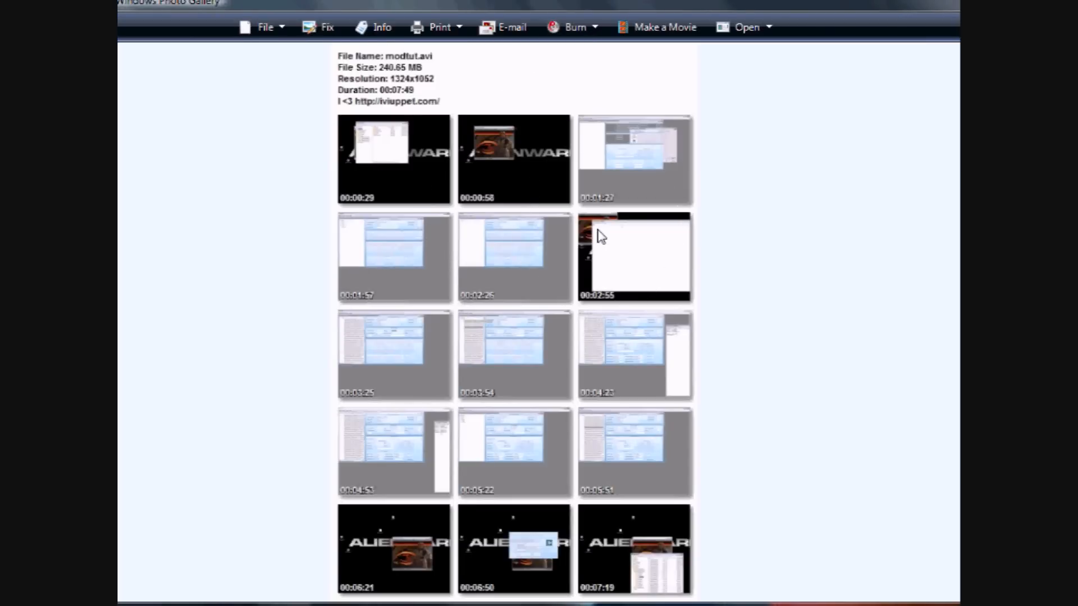
scroll("down", 3)
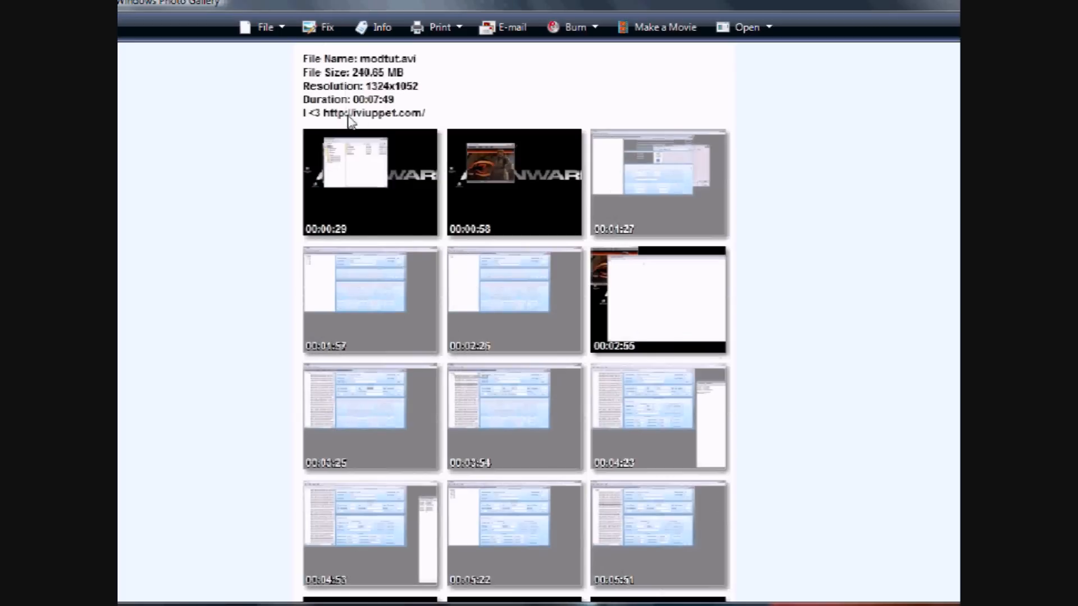
scroll("down", 3)
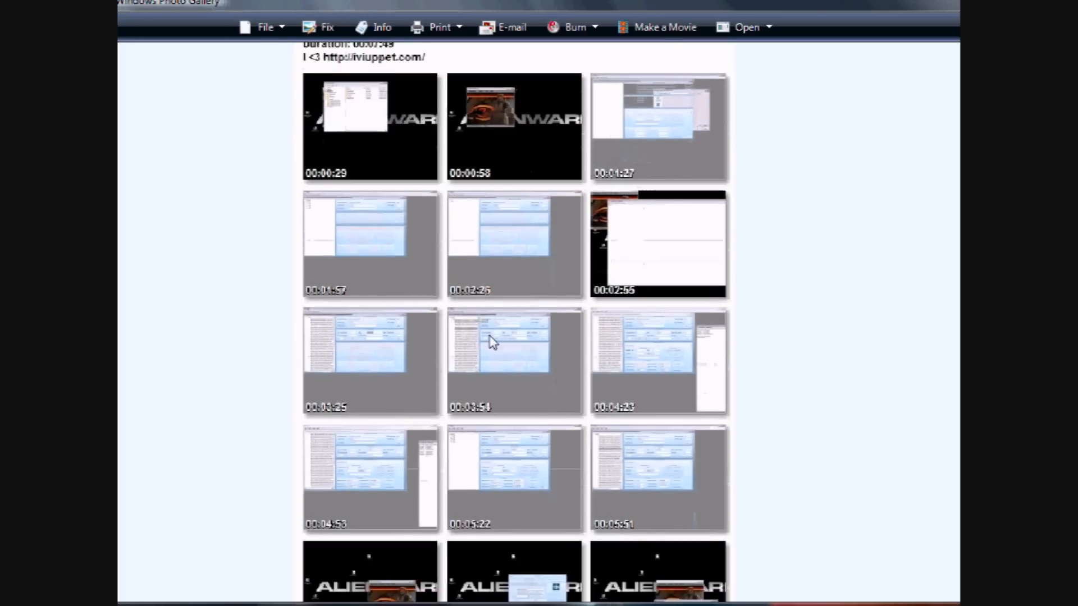
scroll("down", 3)
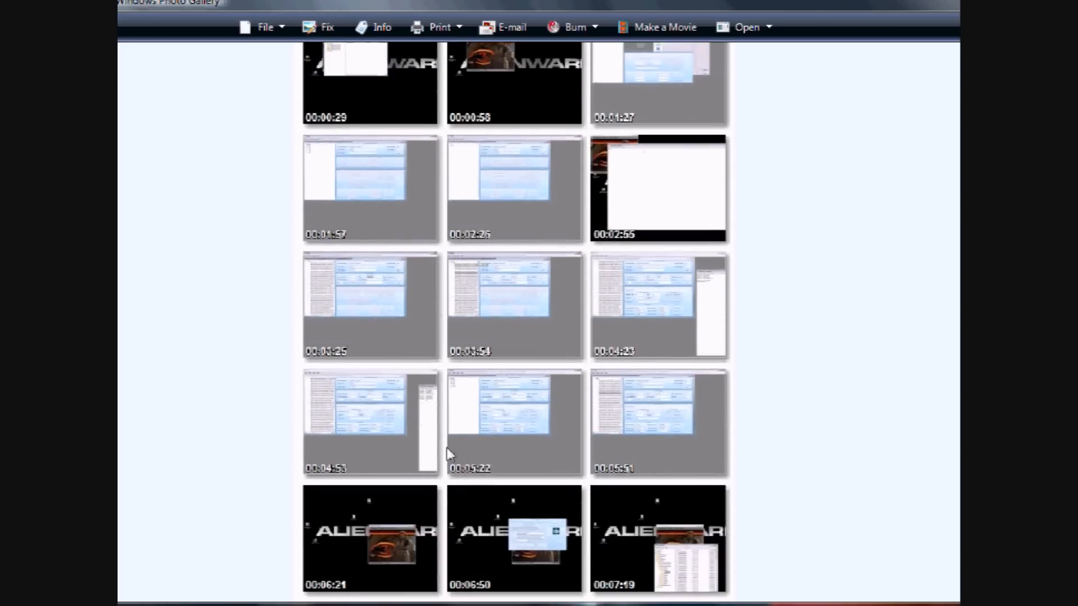